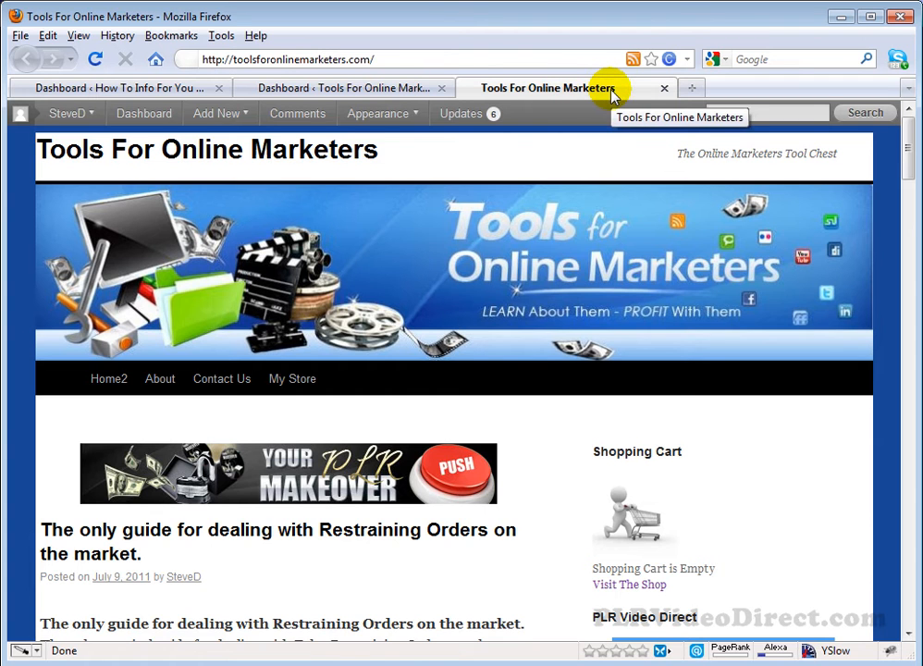
mouse_move(504, 100)
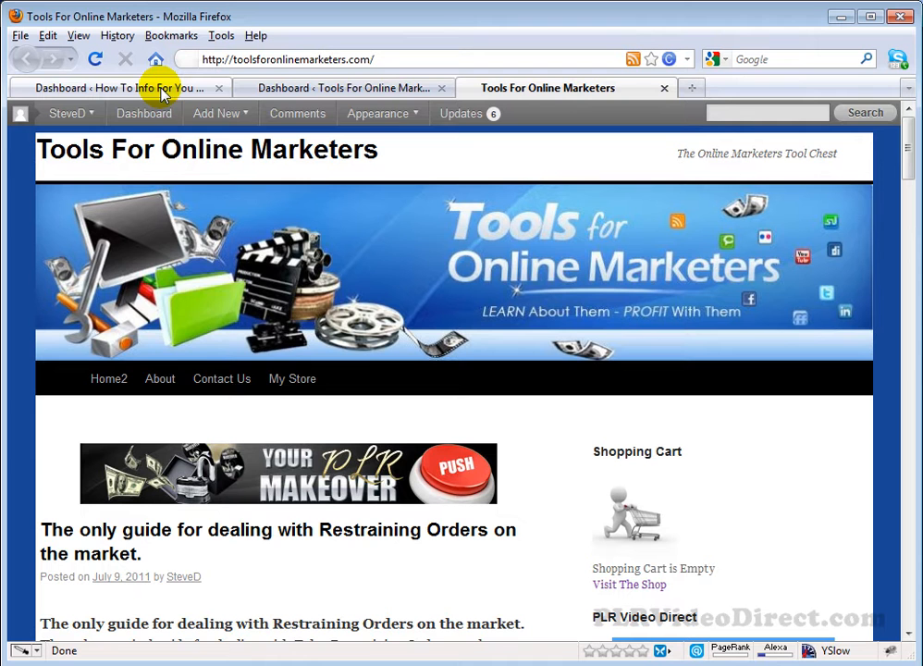
mouse_move(462, 113)
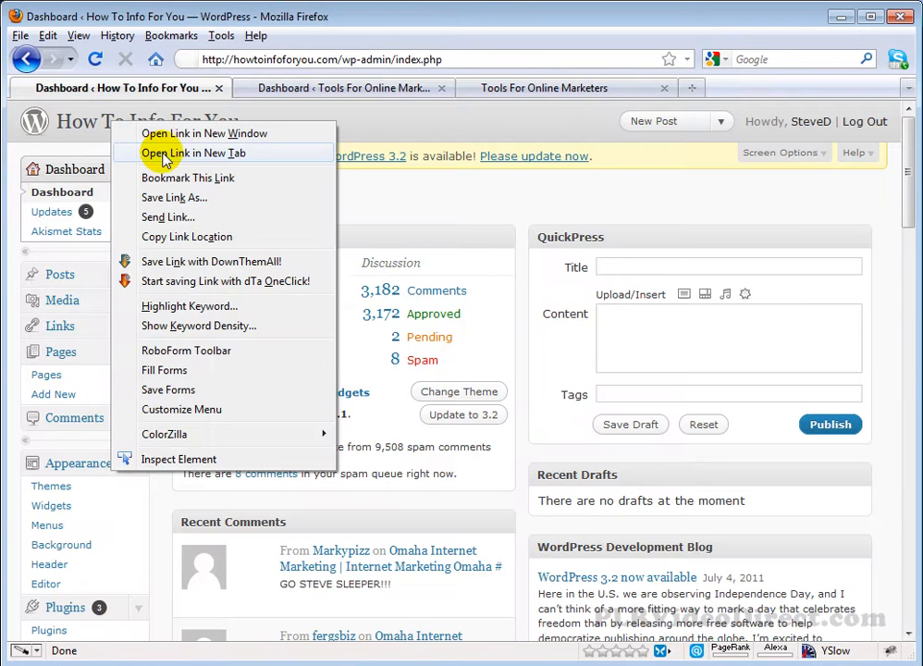
Open How To Info For You in a new tab and view its SteveD and Appearance menus
left_click(194, 152)
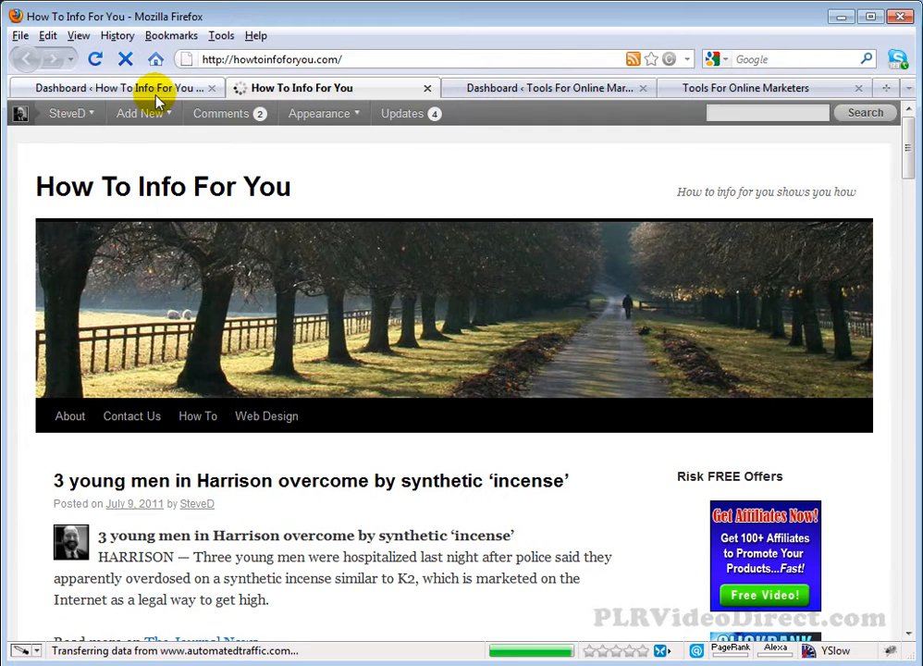
left_click(66, 112)
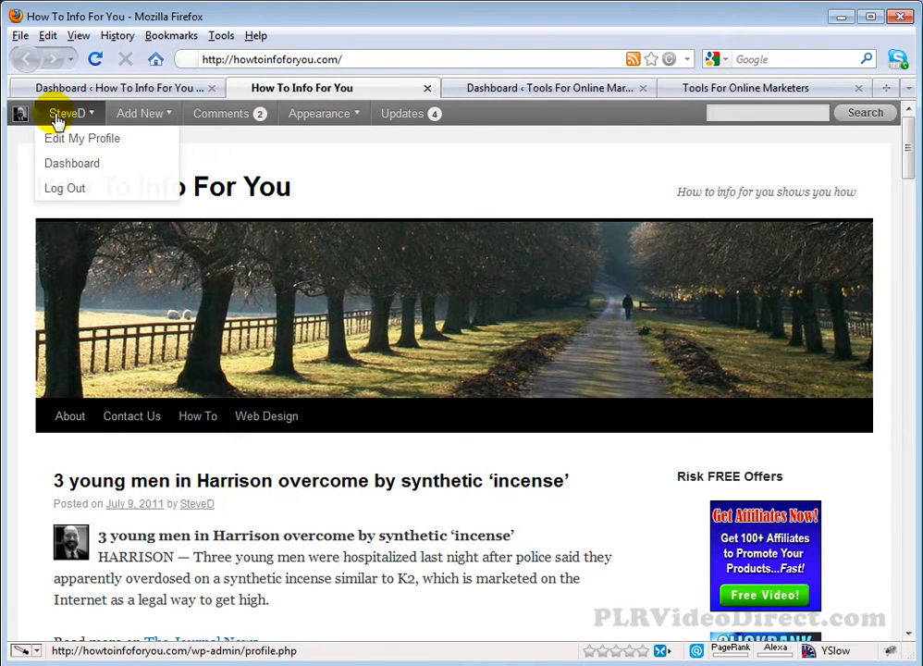
left_click(318, 113)
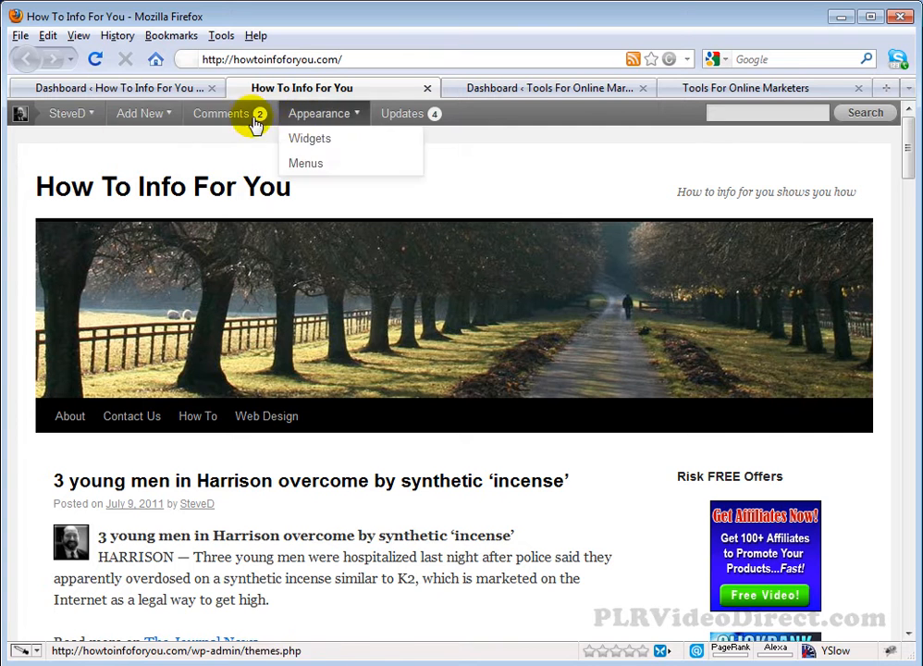
left_click(65, 113)
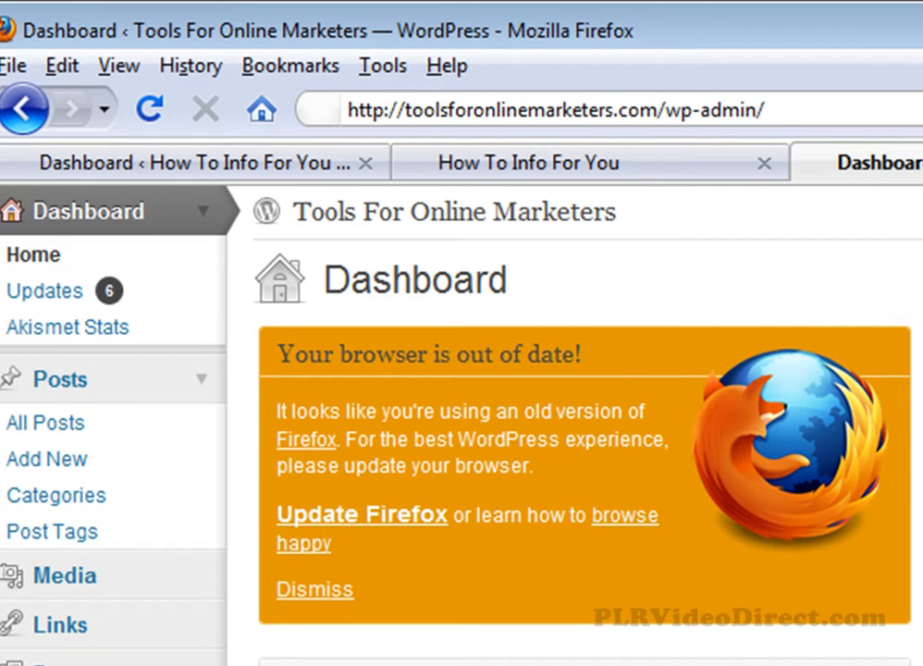
Switch from the dashboard to the Tools For Online Marketers front page
left_click(673, 209)
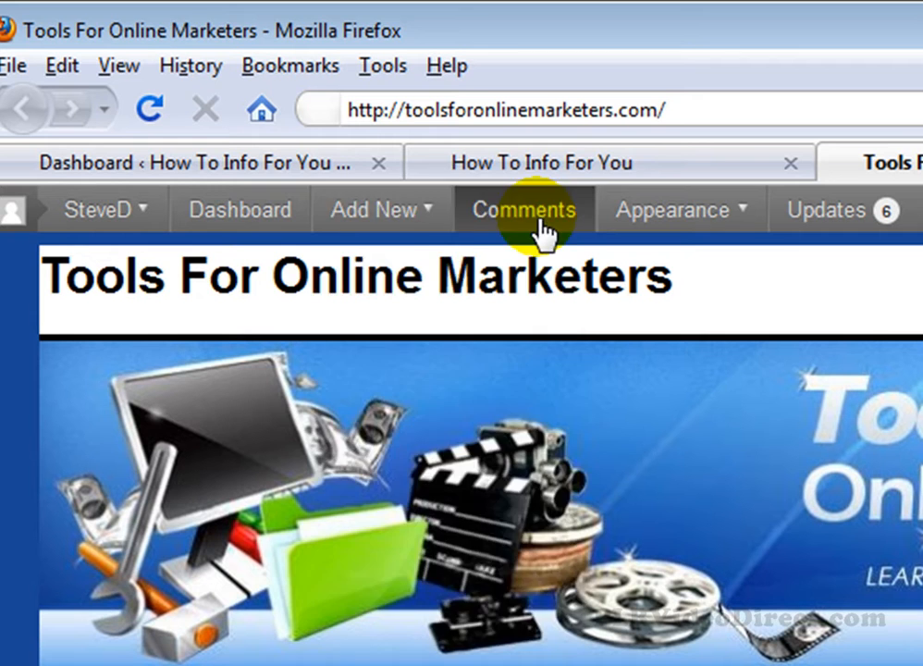
Review the Add New admin bar items, then return to How To Info For You
left_click(374, 209)
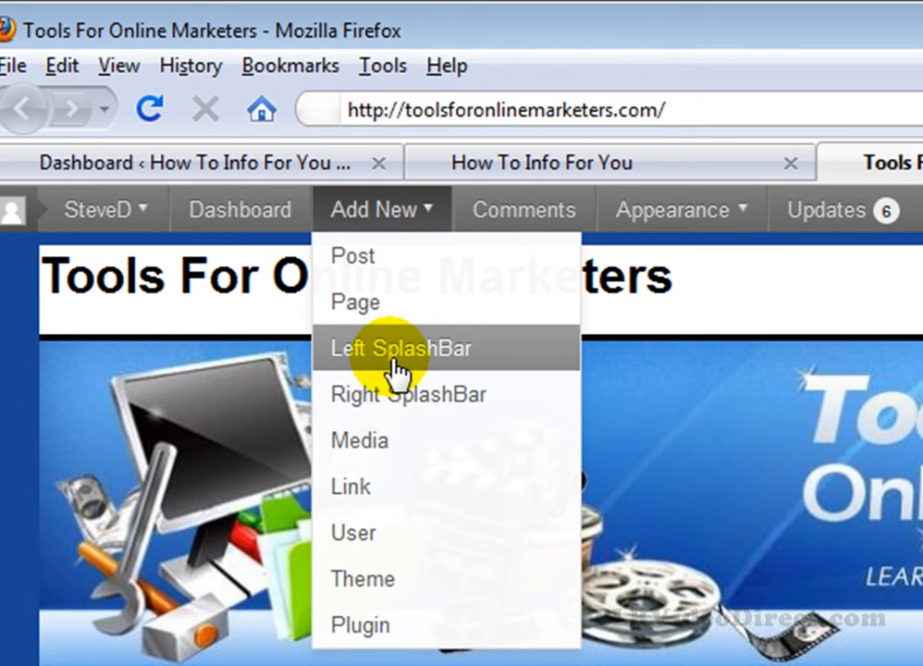
mouse_move(354, 302)
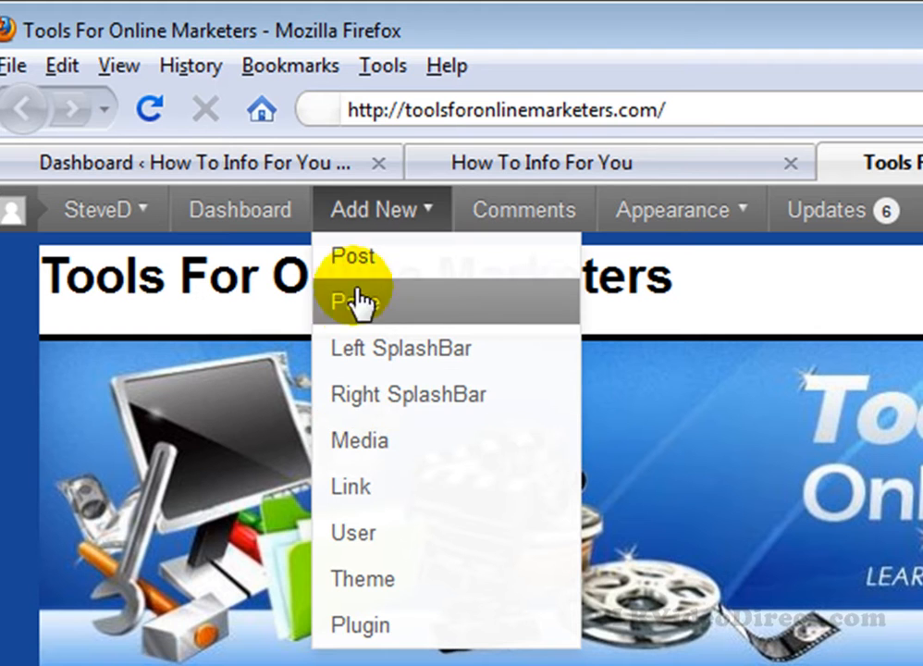
mouse_move(369, 440)
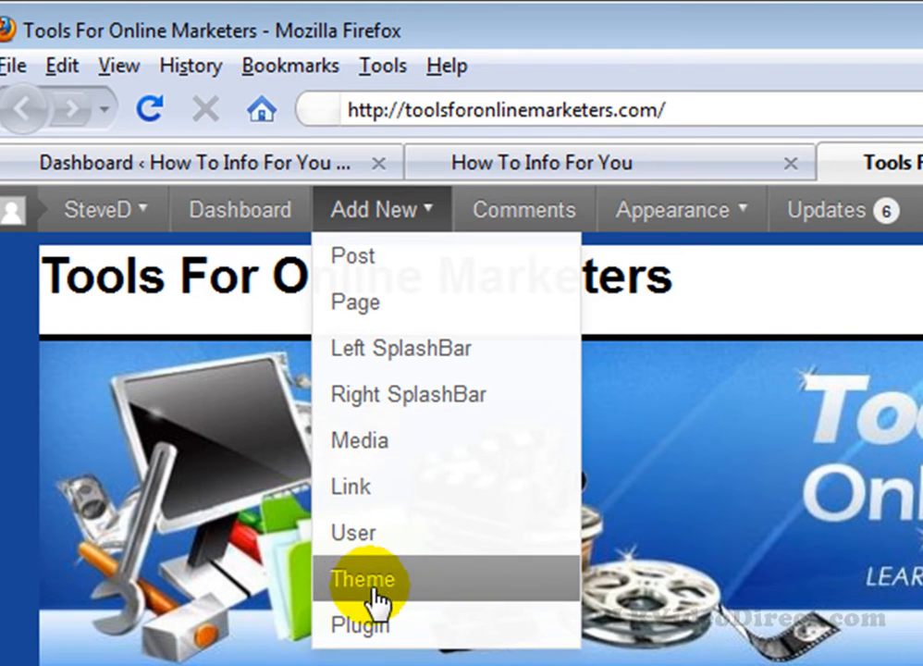
left_click(139, 162)
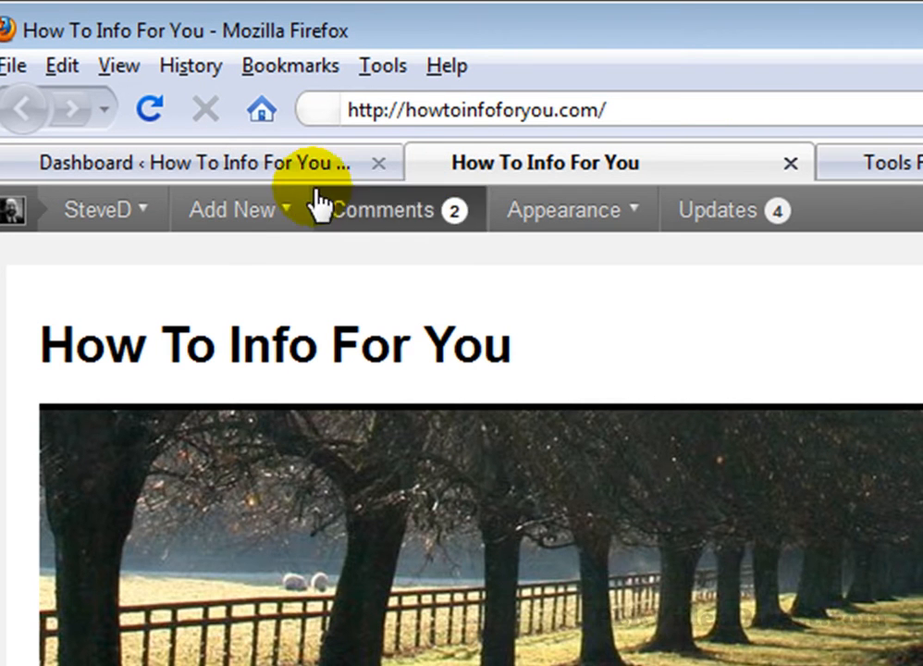
View the Appearance menu, then the Tools For Online Marketers SteveD user menu
left_click(232, 209)
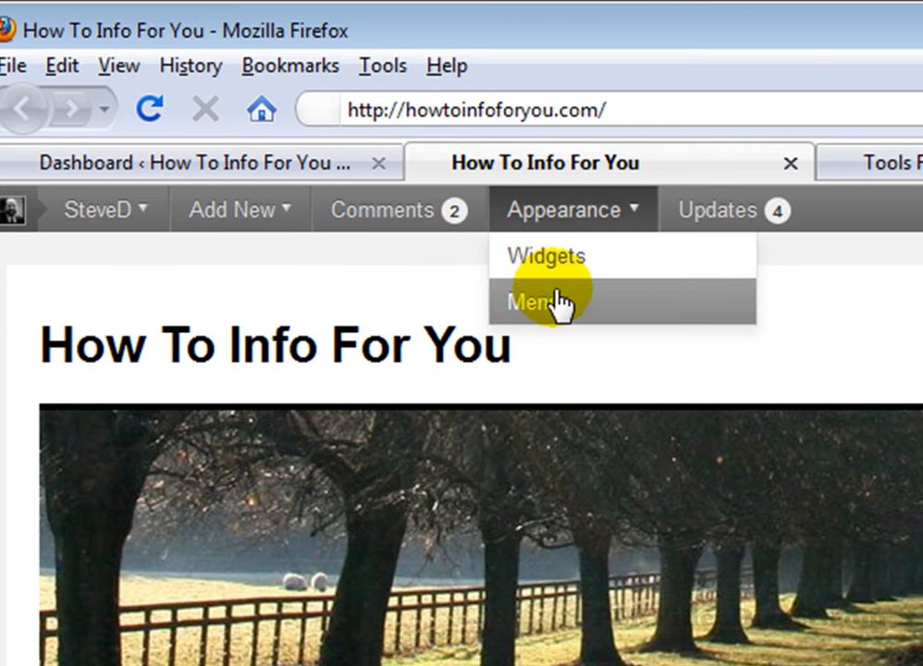
left_click(97, 210)
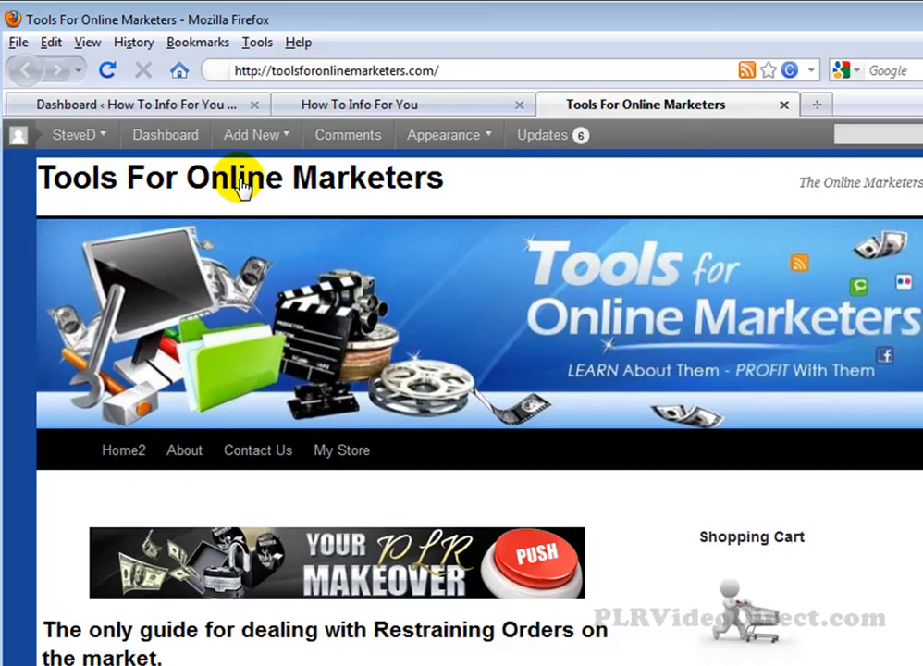
left_click(72, 134)
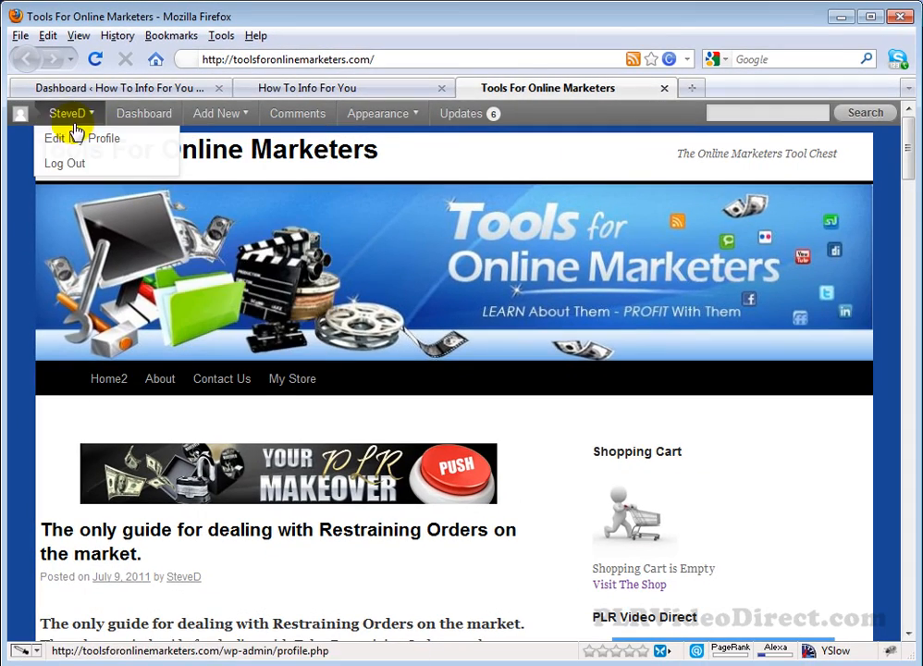